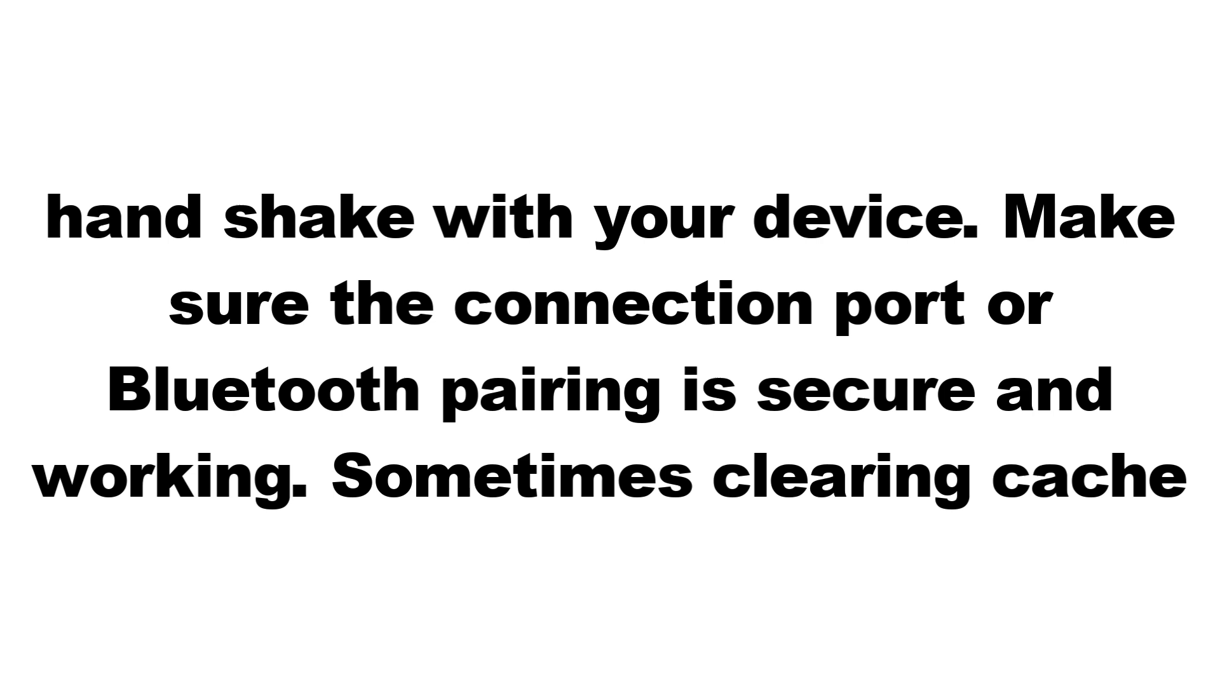
{"action": "scroll", "scroll_direction": "down", "scroll_amount": 3}
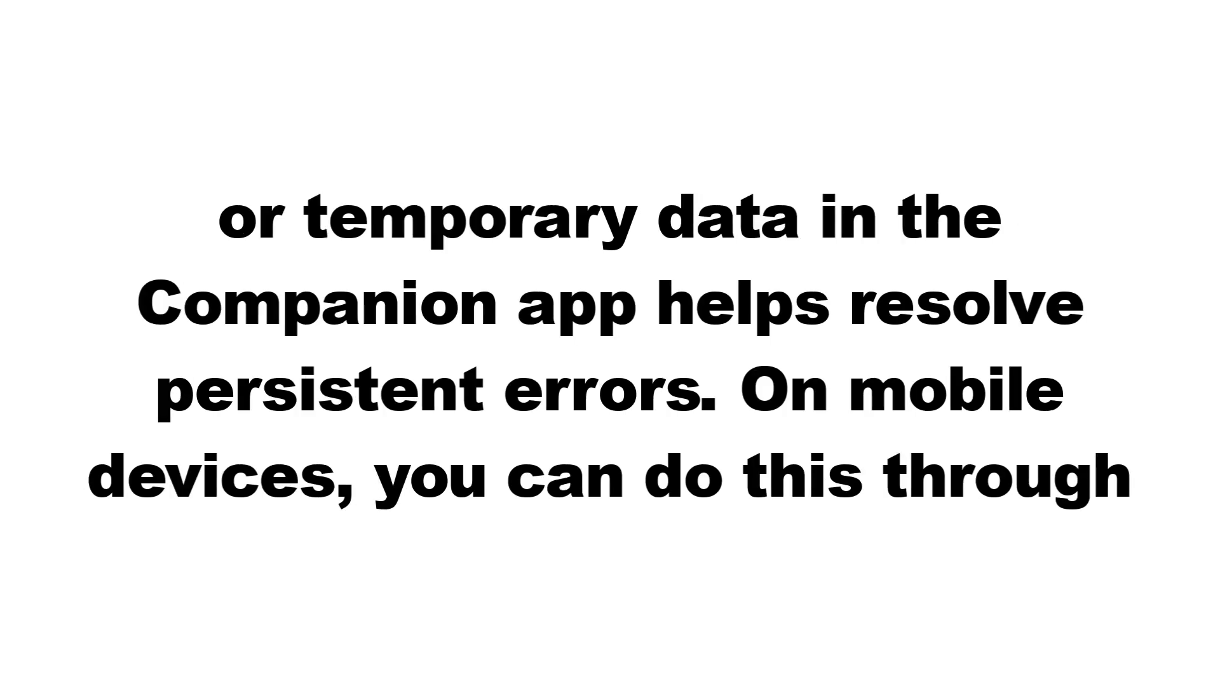